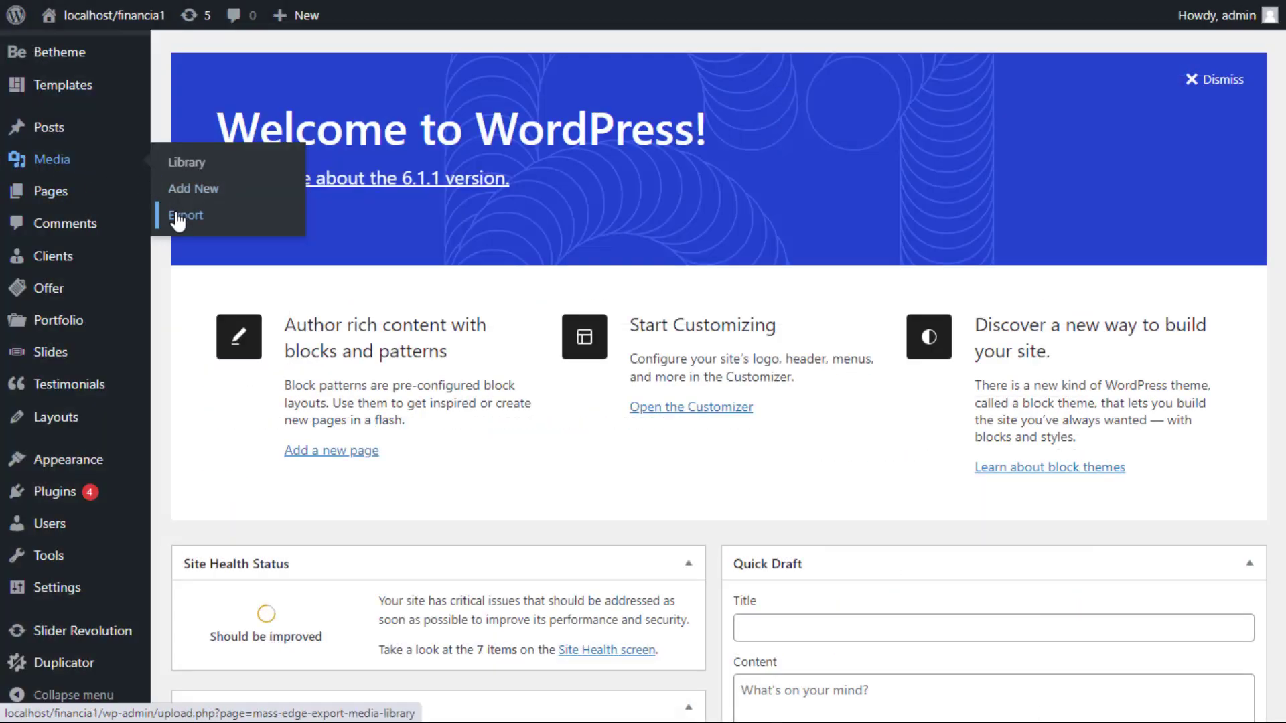
mouse_move(184, 214)
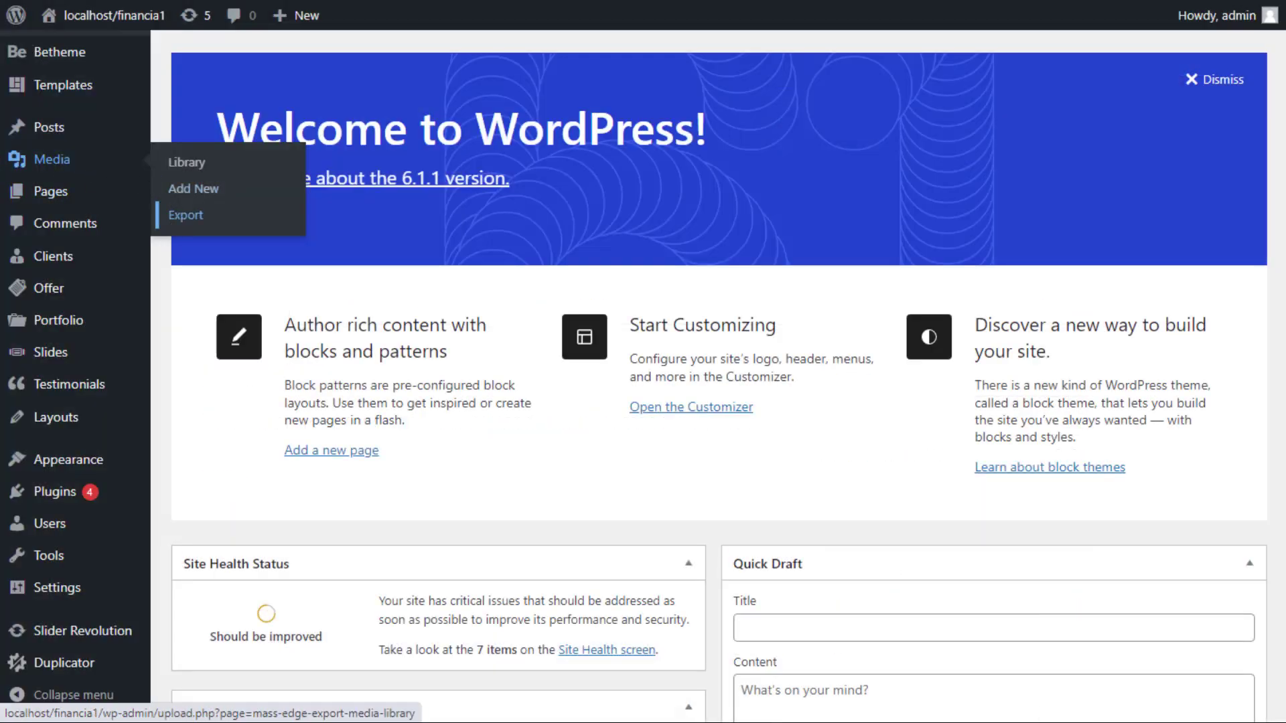
Download the whole media library as a single-folder zip from Media > Export
left_click(185, 214)
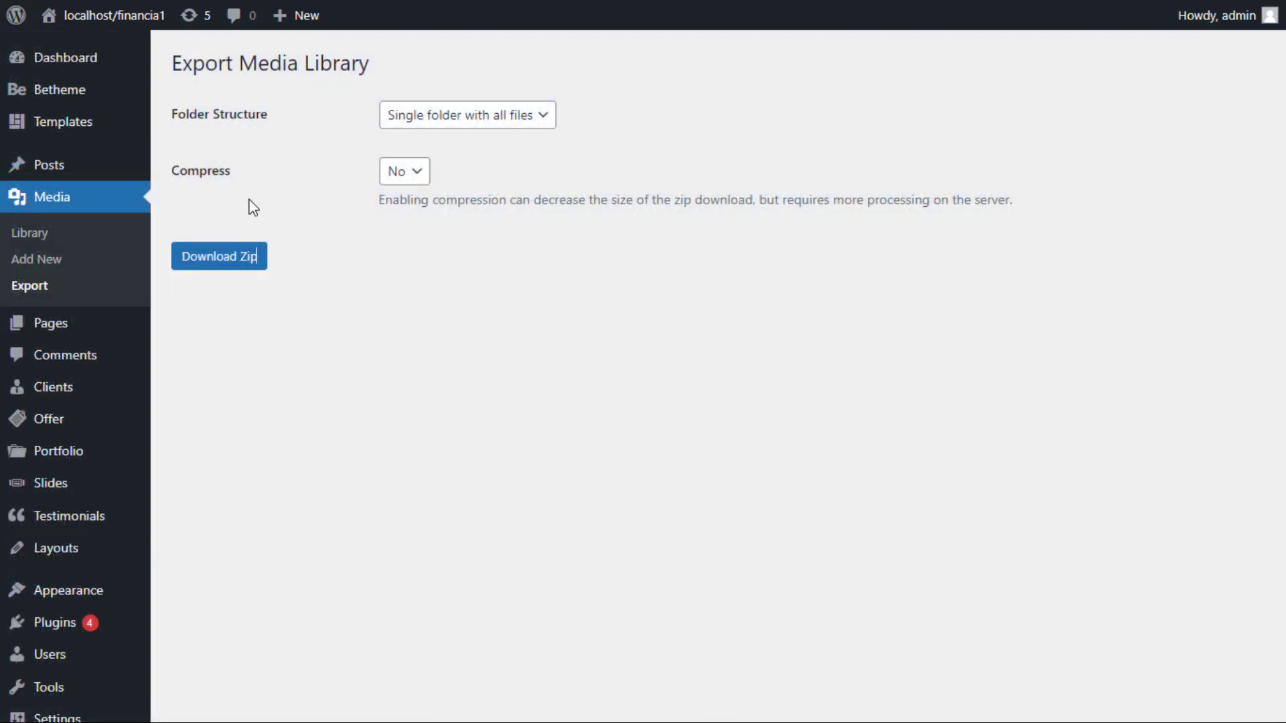
left_click(466, 114)
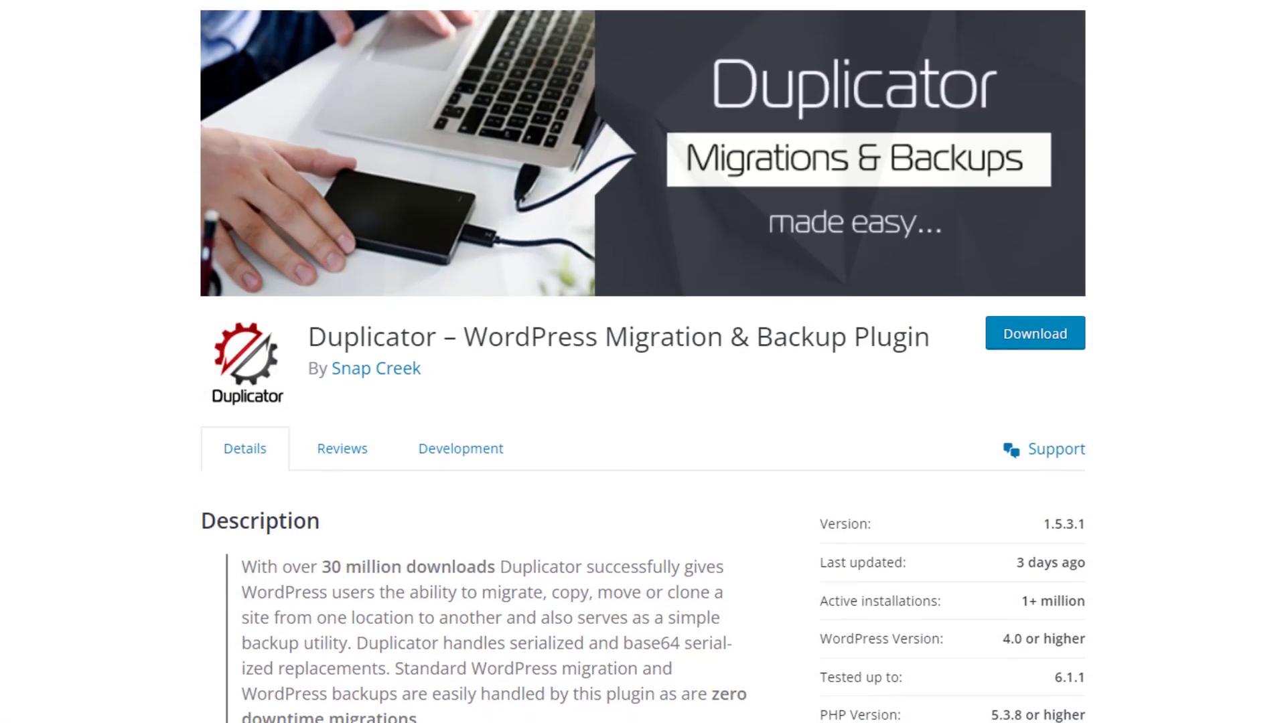
Show Duplicator's Packages list, which has no backup packages yet
scroll("down", 3)
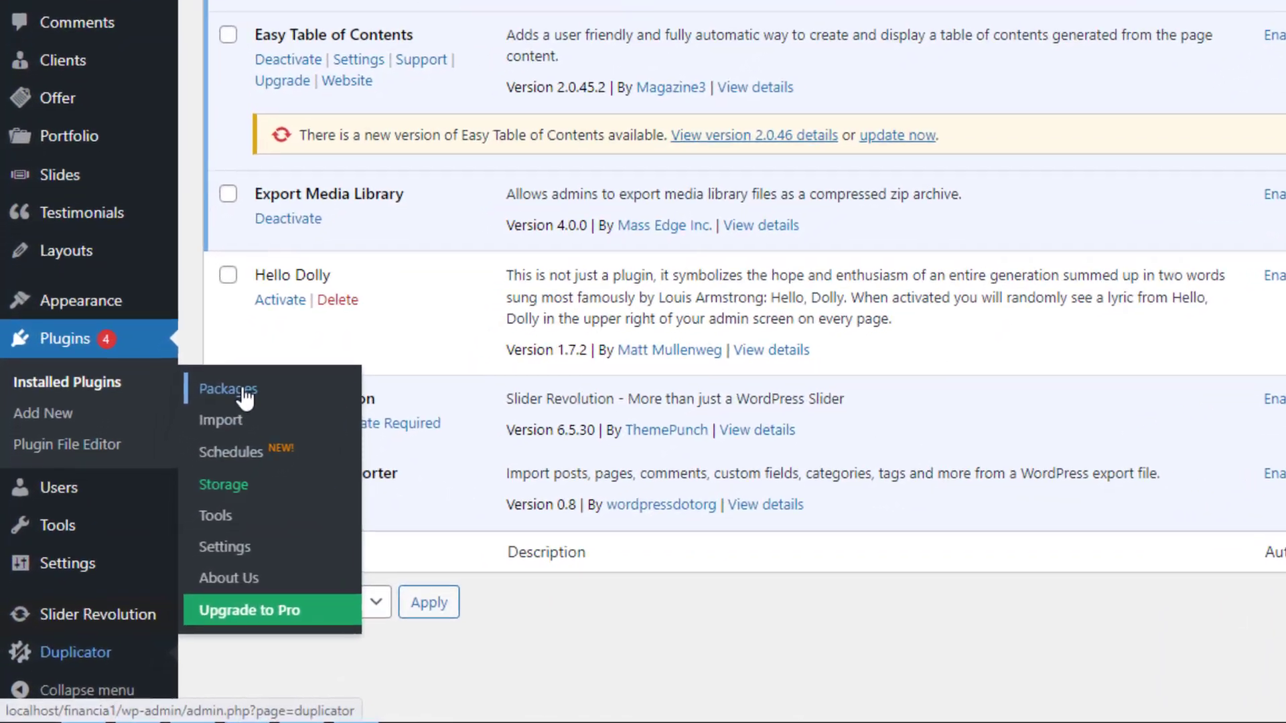
left_click(229, 389)
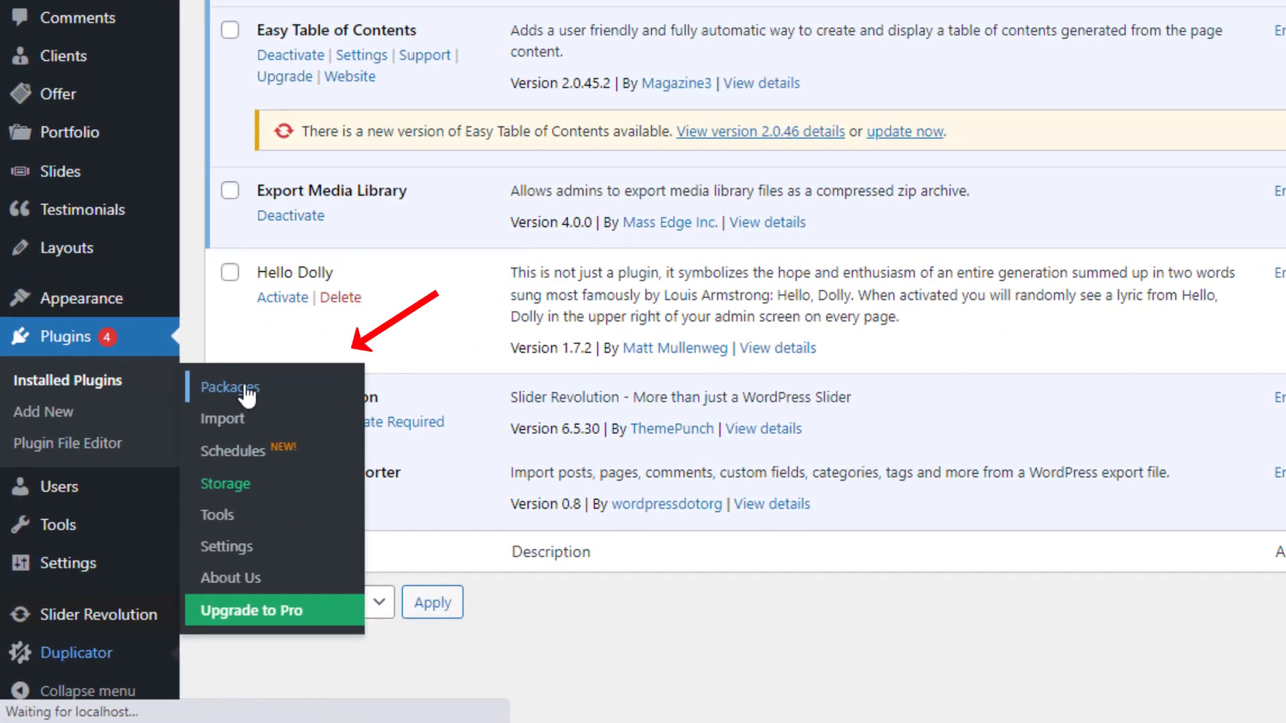
left_click(229, 386)
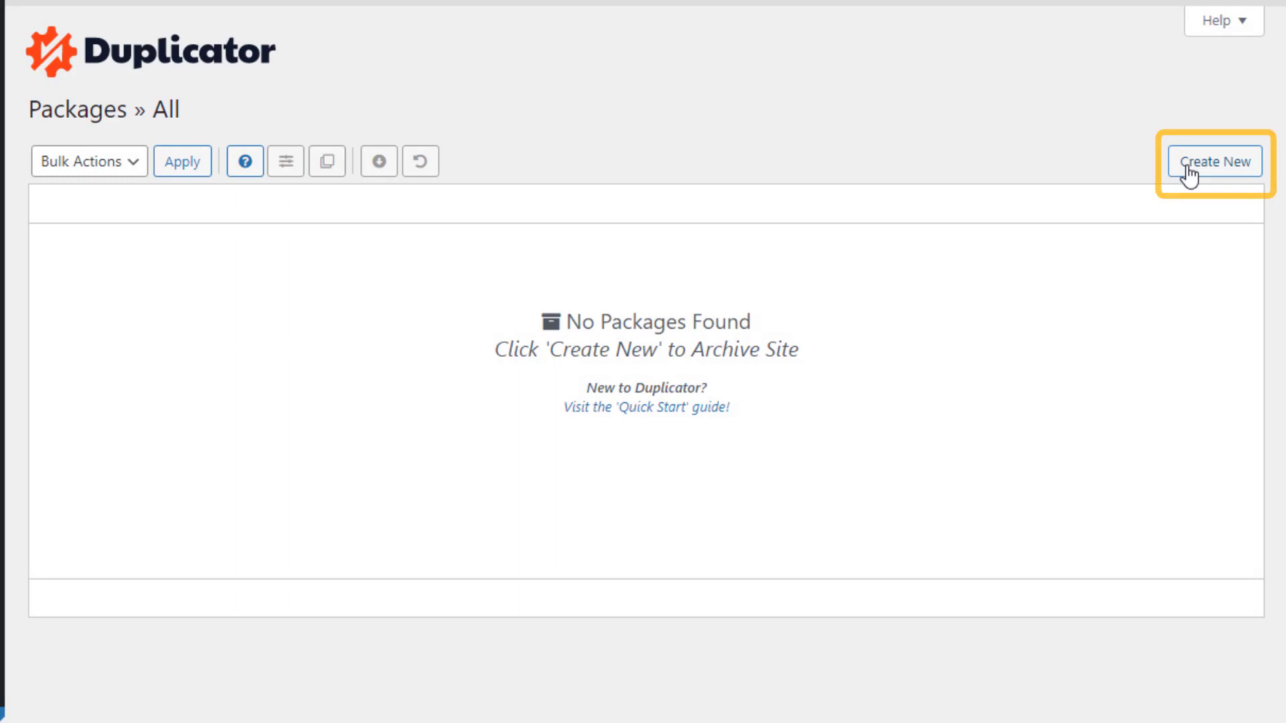
Create a new Duplicator package 20230323 with default local storage and proceed to scanning
left_click(1217, 161)
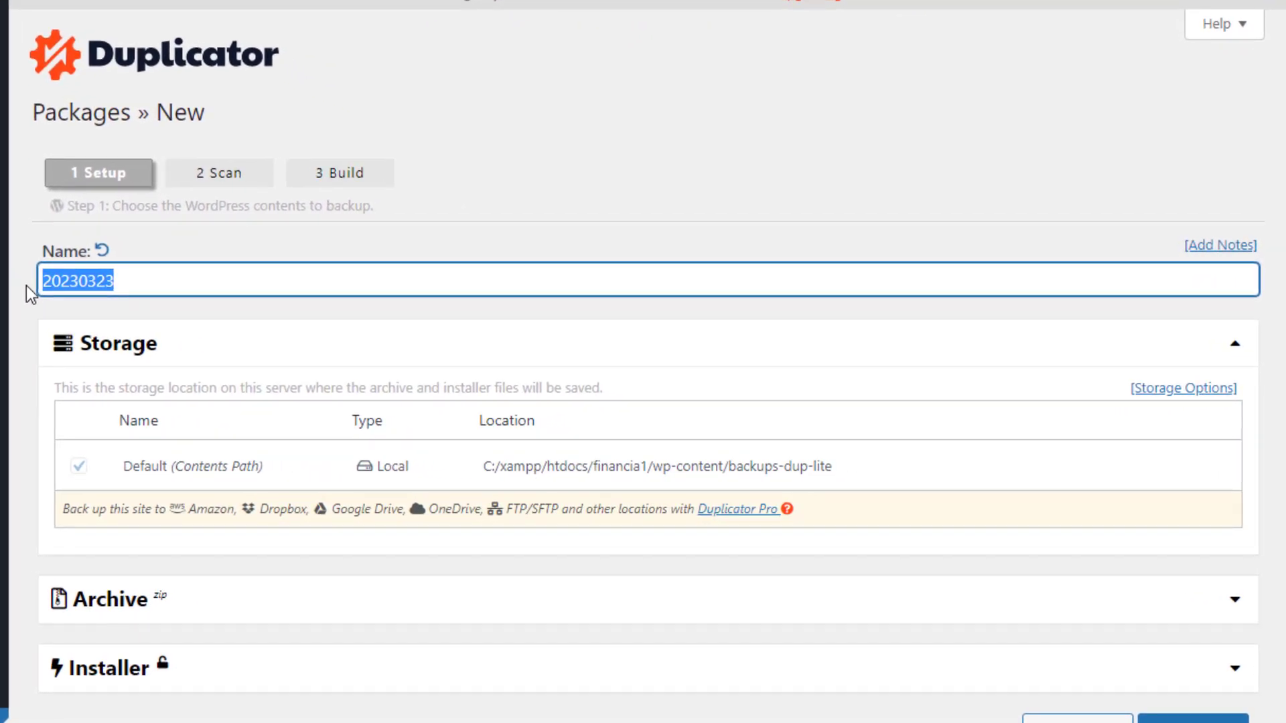
scroll("down", 3)
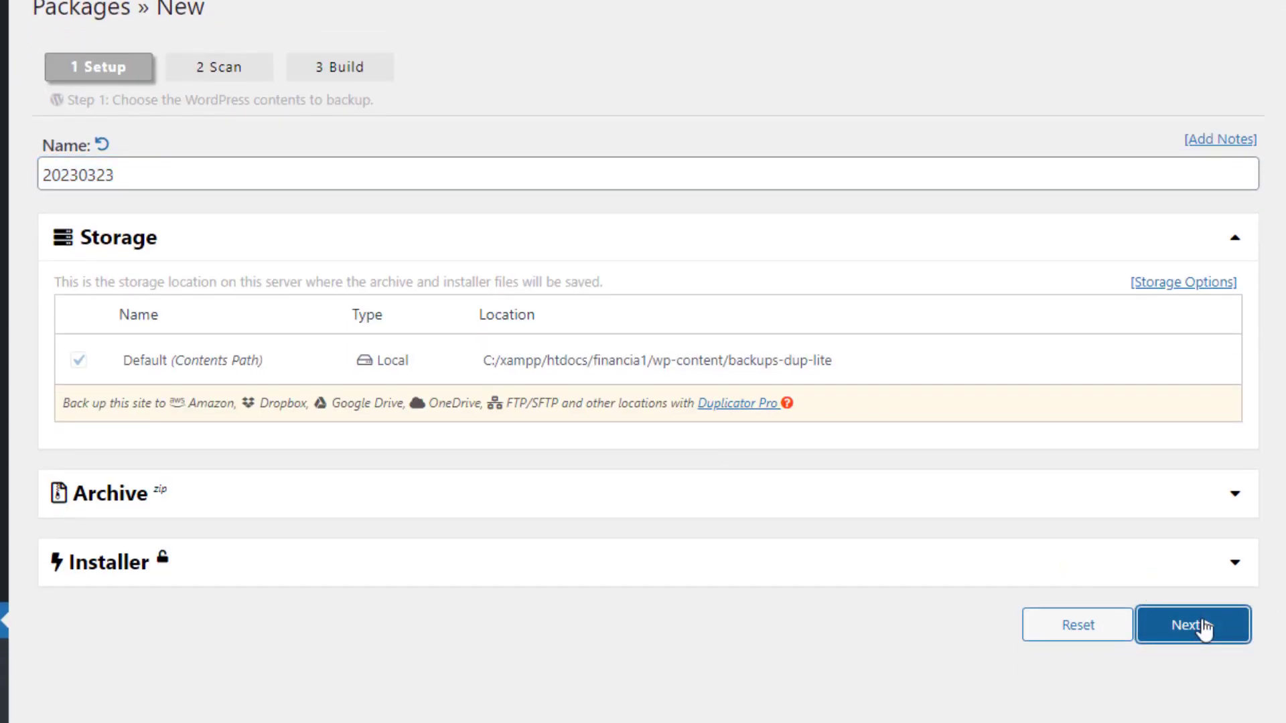
left_click(1192, 624)
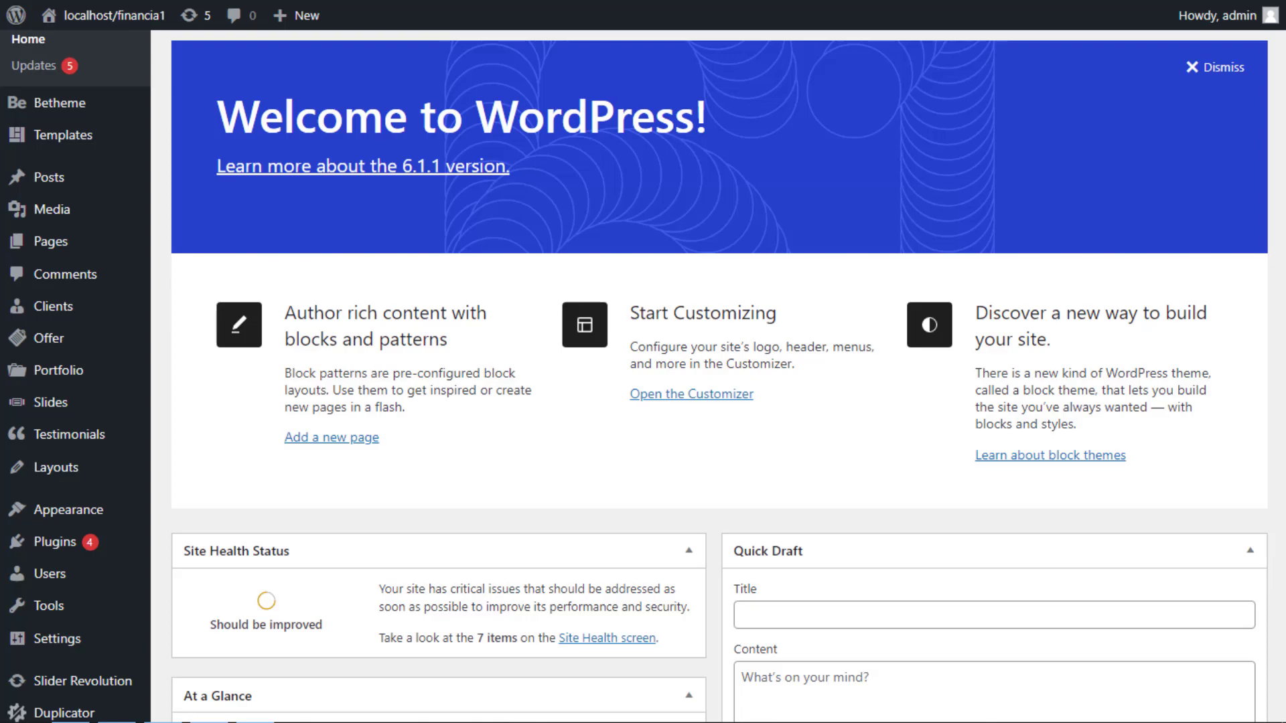
mouse_move(74, 509)
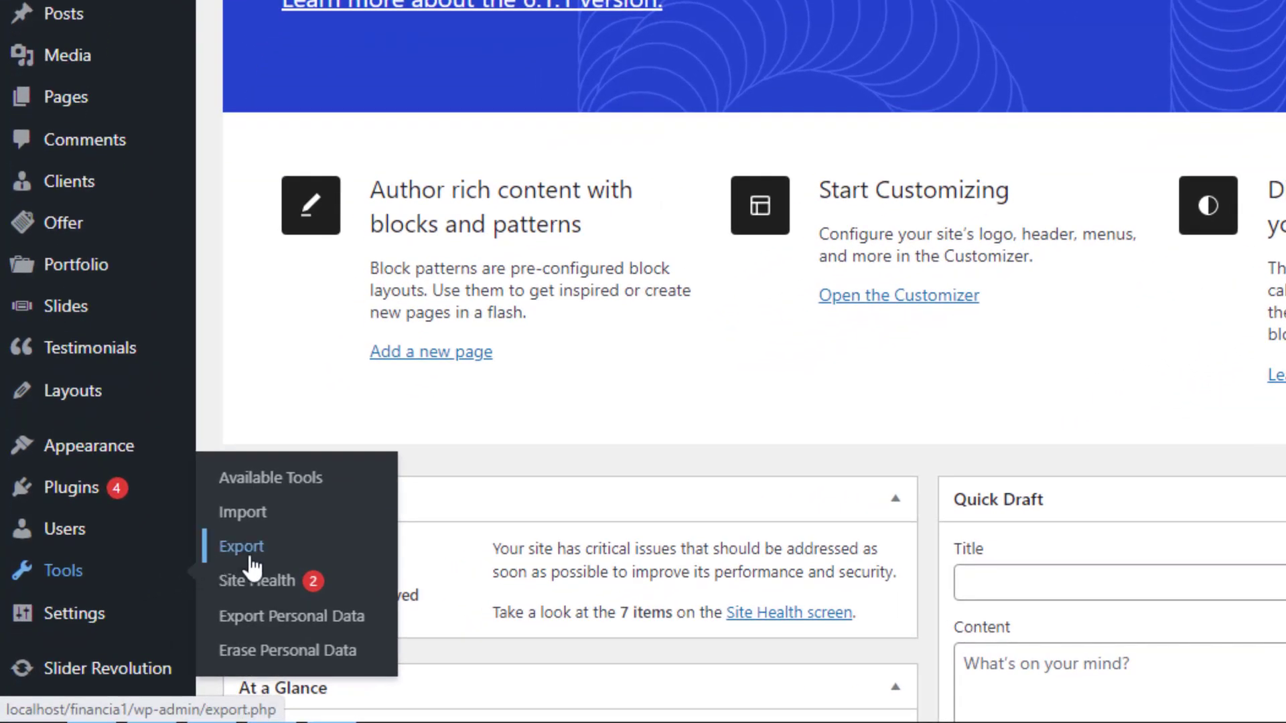
Download a Tools export of Media only, dated October 2021 to October 2021
left_click(241, 546)
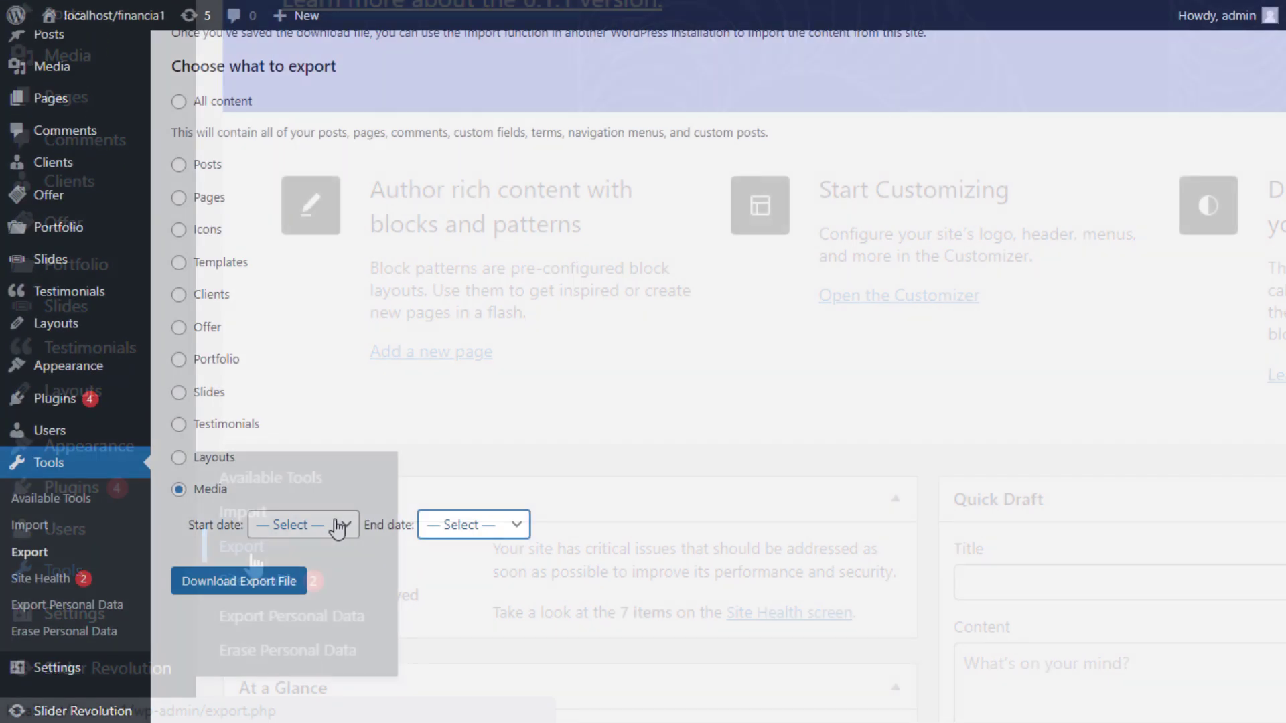
left_click(303, 525)
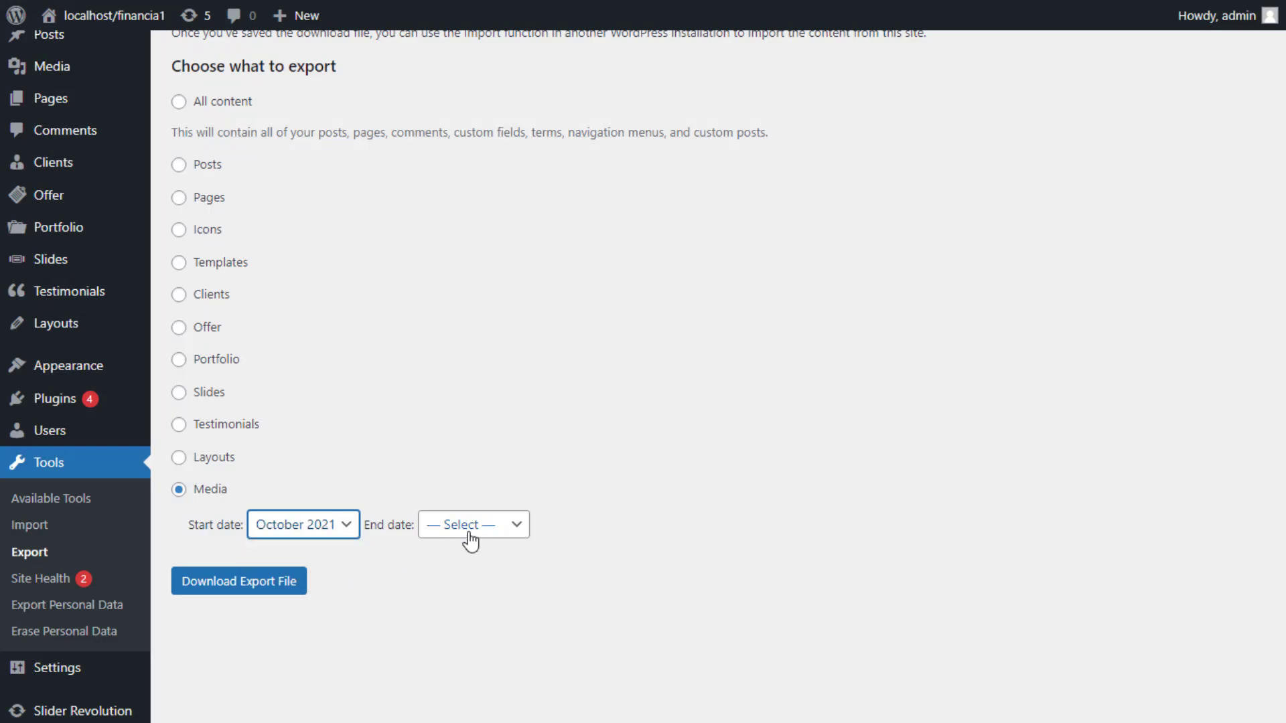
left_click(472, 523)
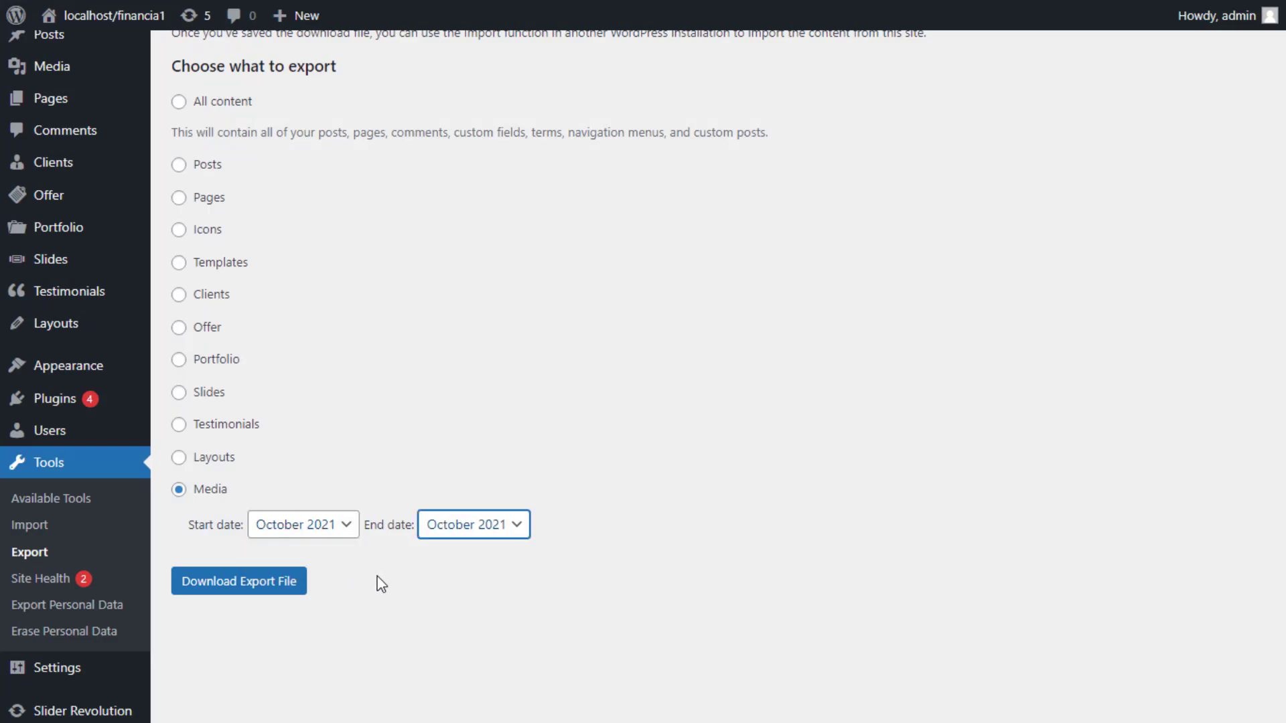
left_click(238, 580)
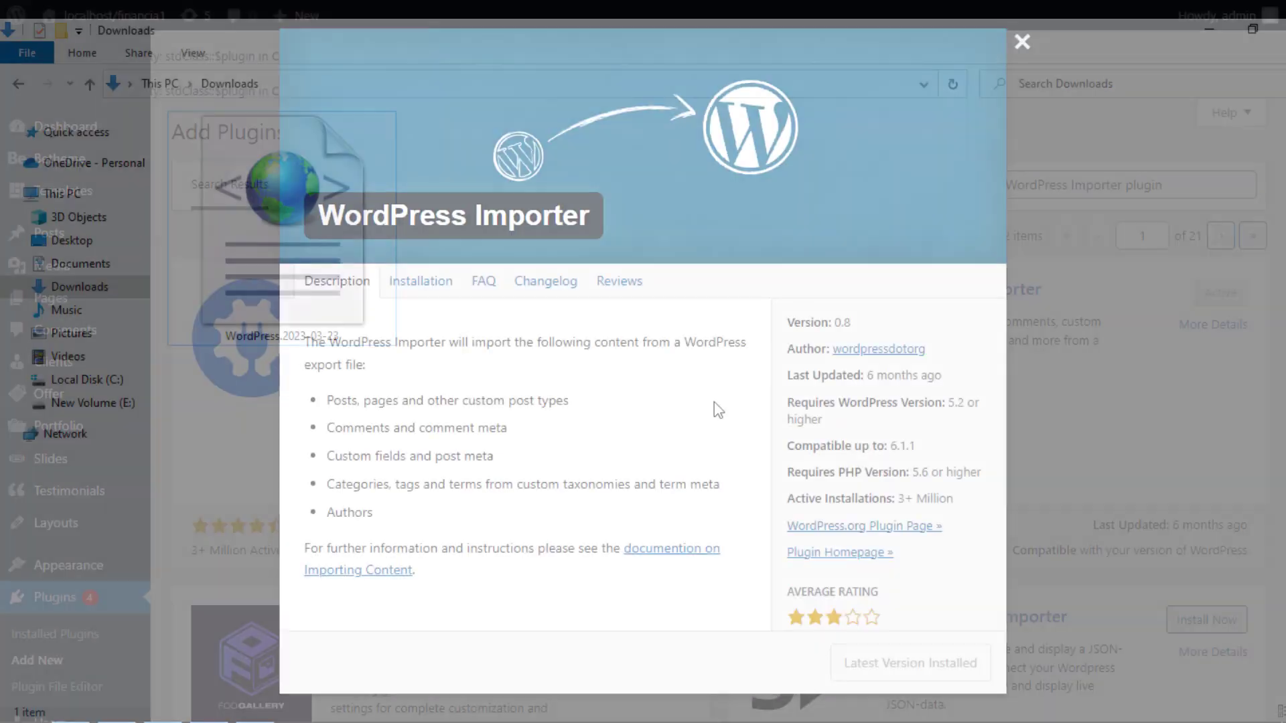
Run the WordPress importer from Tools > Import
scroll("down", 3)
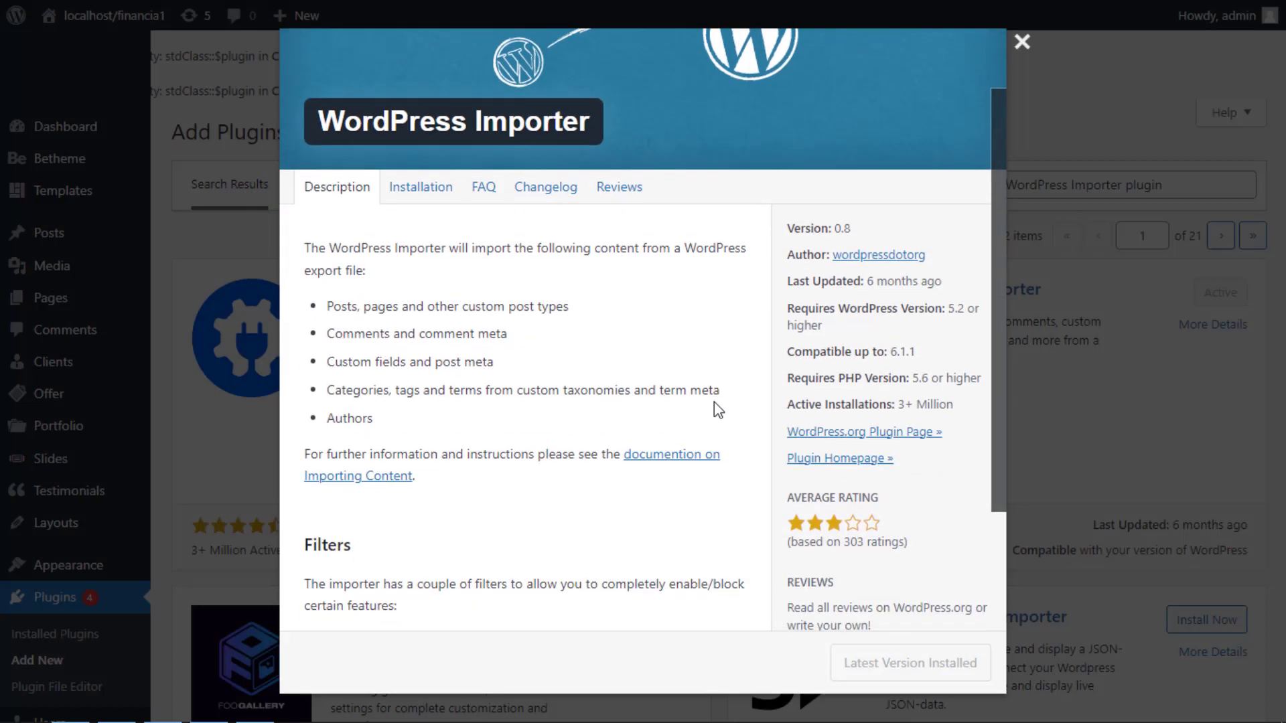
scroll("down", 3)
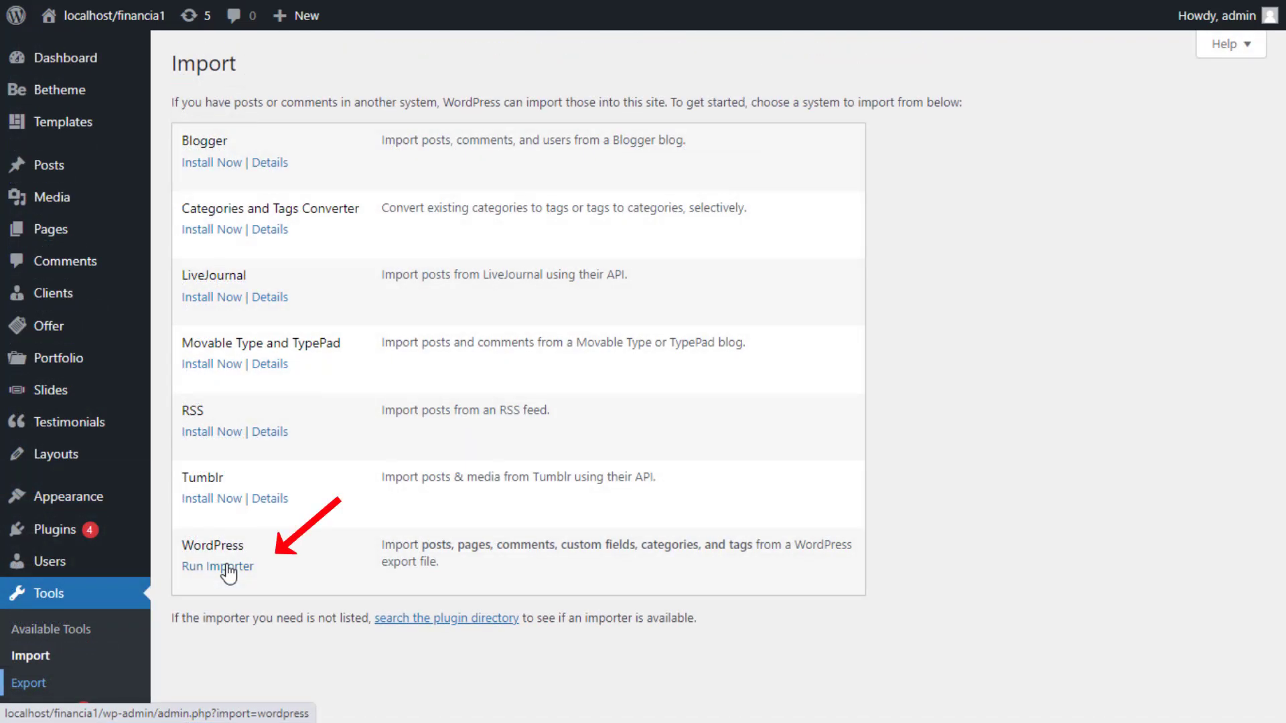
left_click(217, 566)
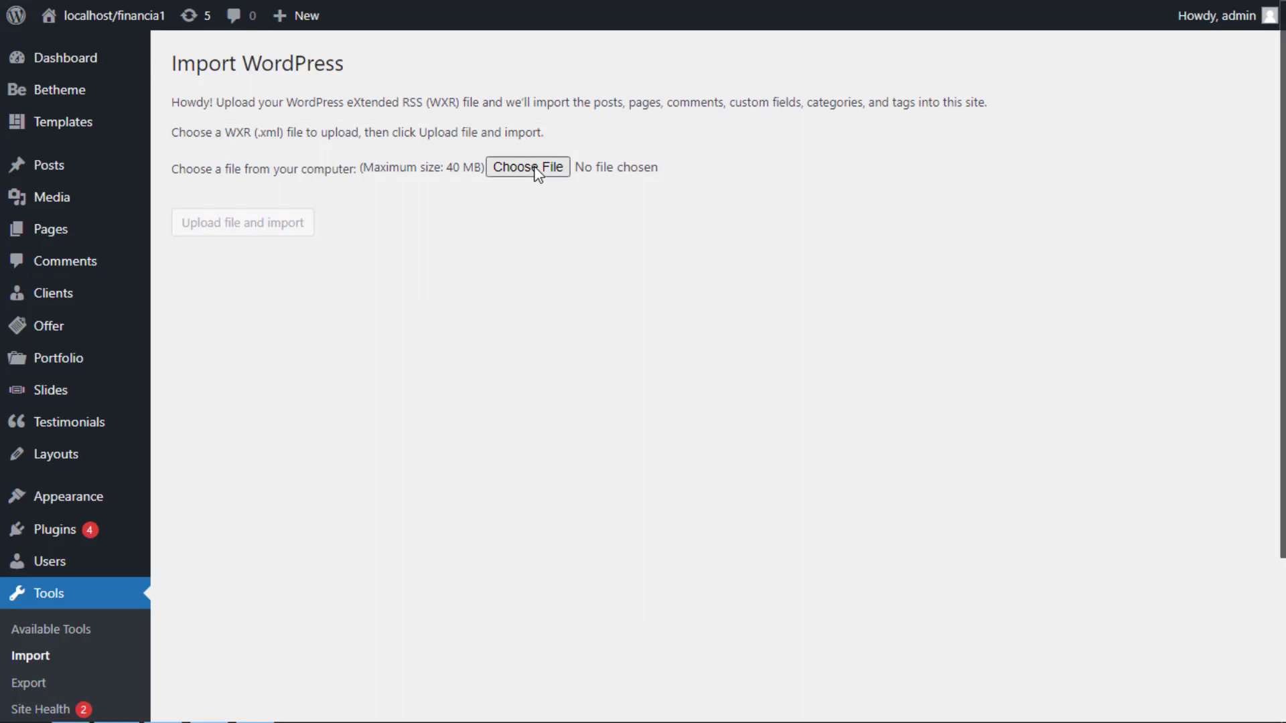
Upload the WordPress.2023-03-23 export file from Downloads and start the login name 'new'
left_click(528, 167)
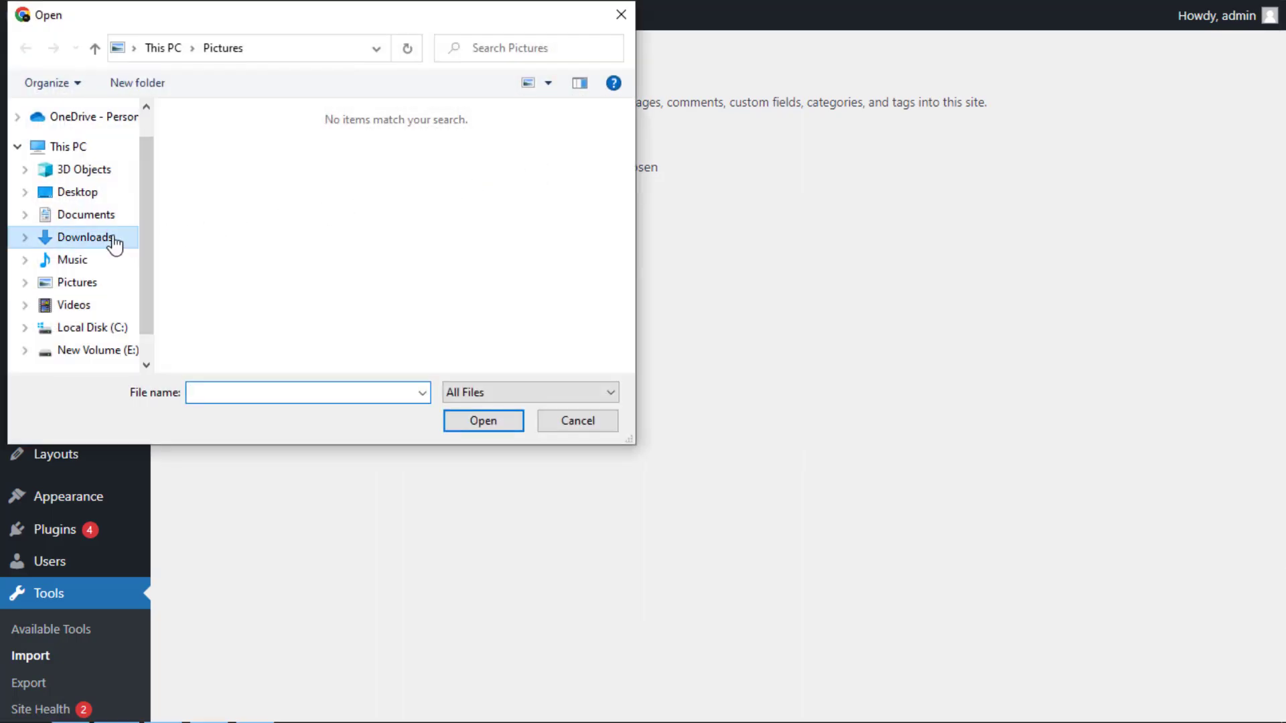
left_click(84, 237)
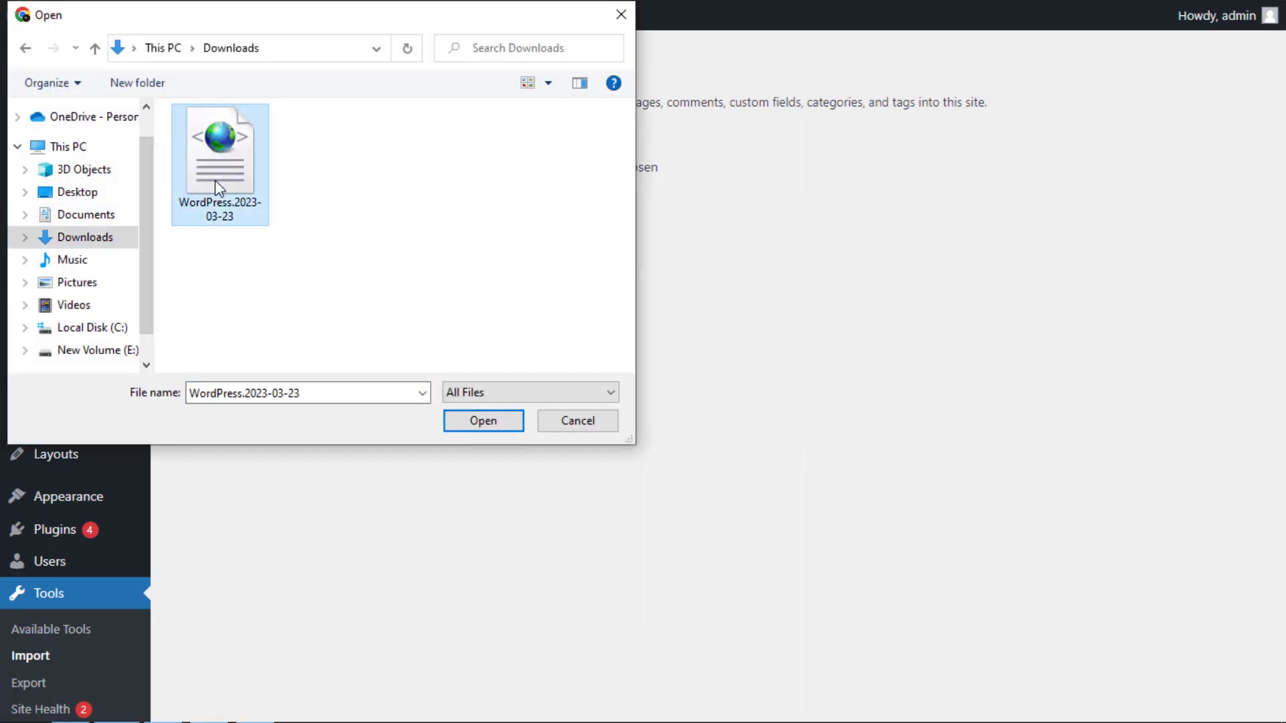
left_click(483, 419)
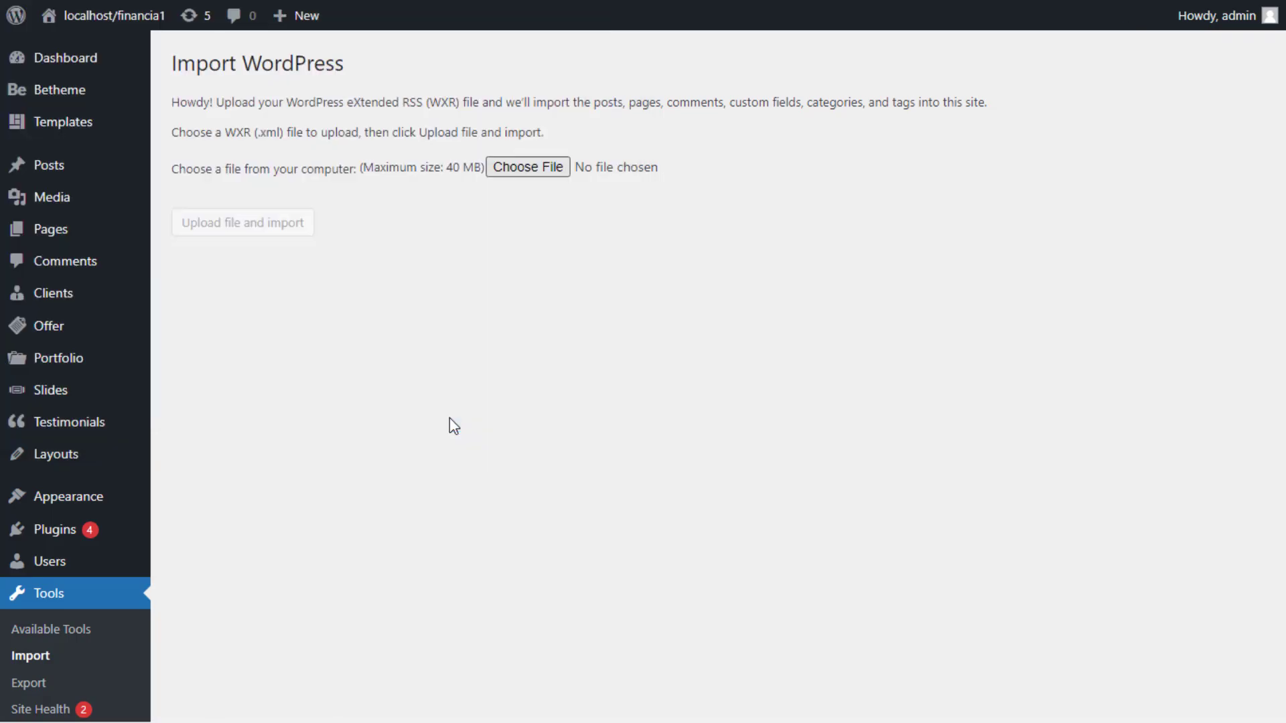
left_click(526, 167)
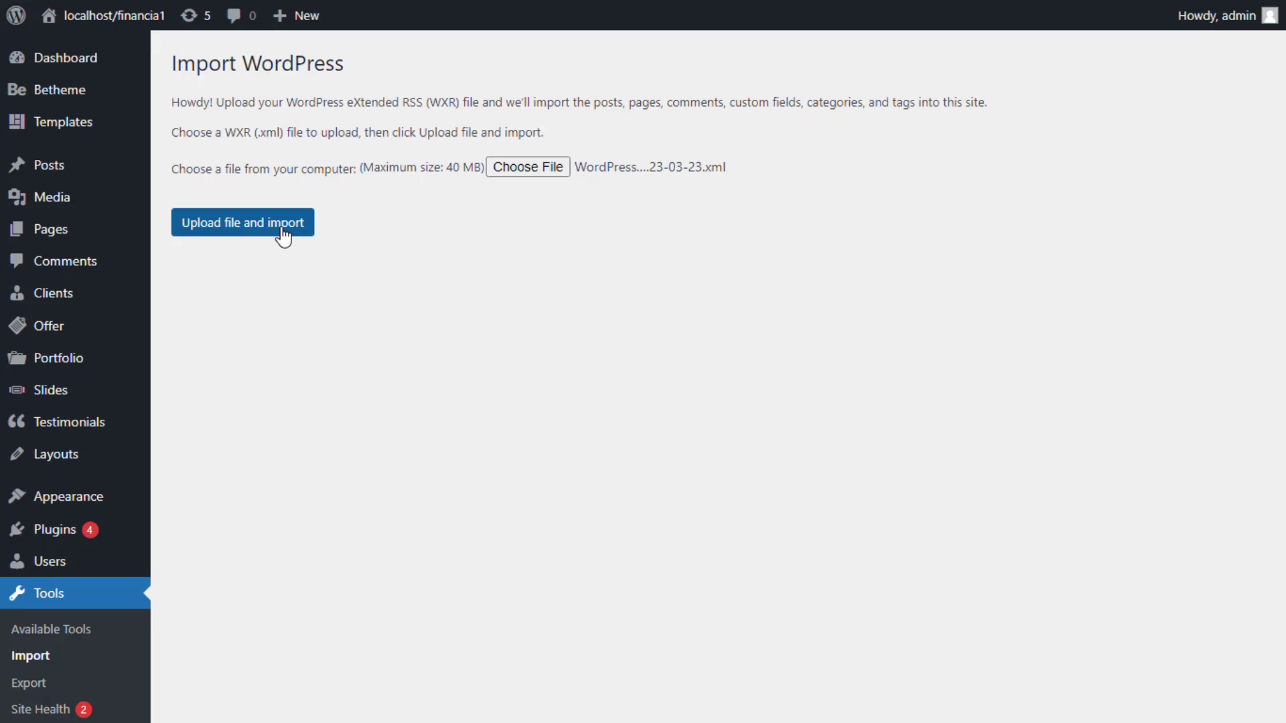
type("new_user")
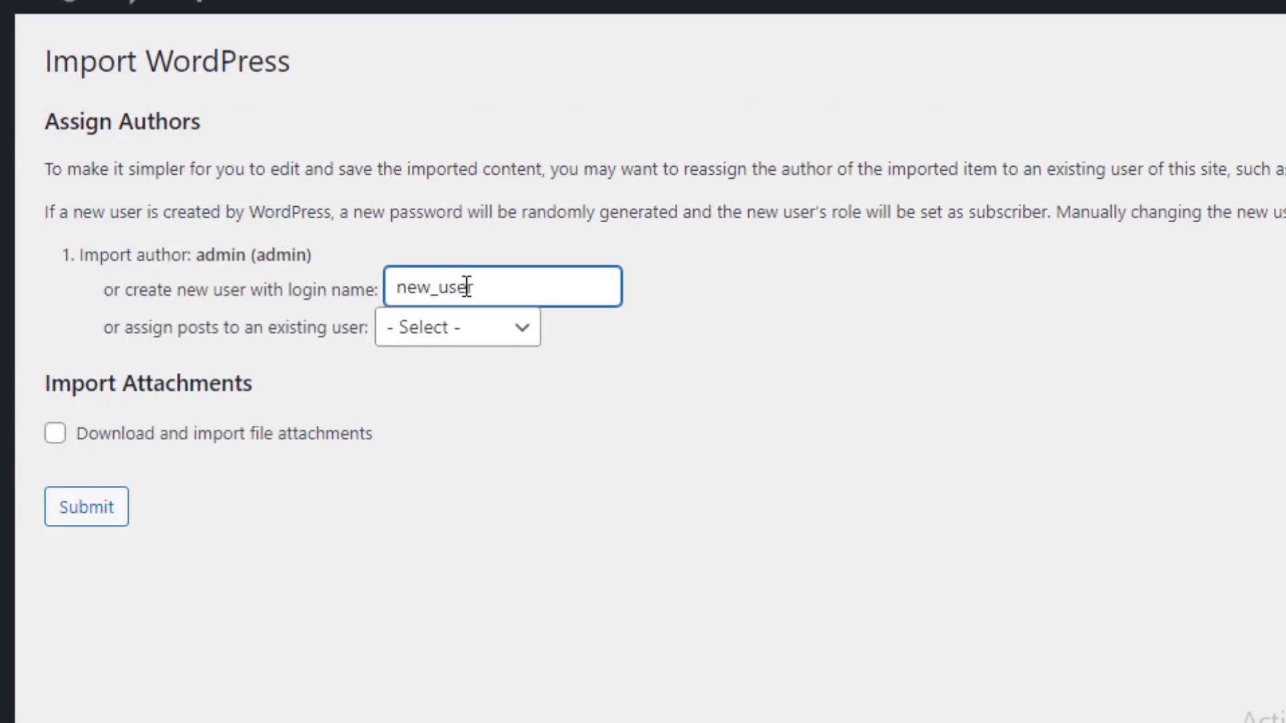
Assign the imported posts to the existing user admin
left_click(458, 326)
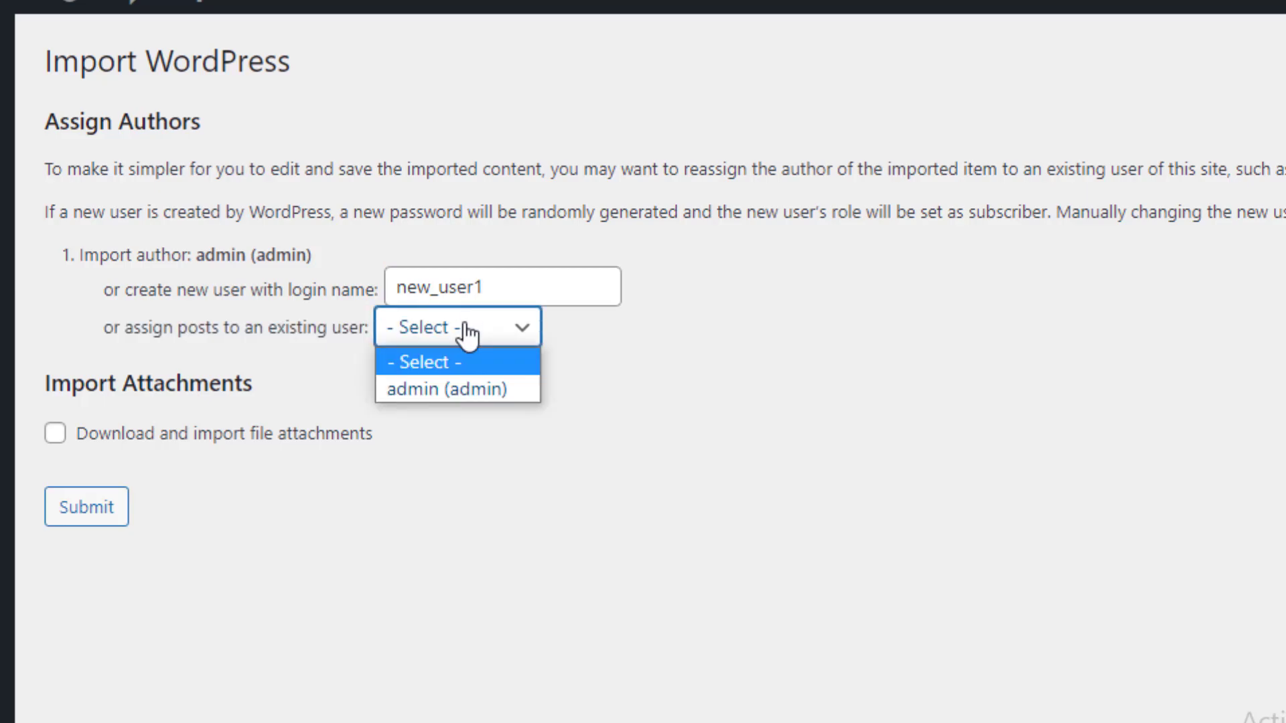
left_click(441, 388)
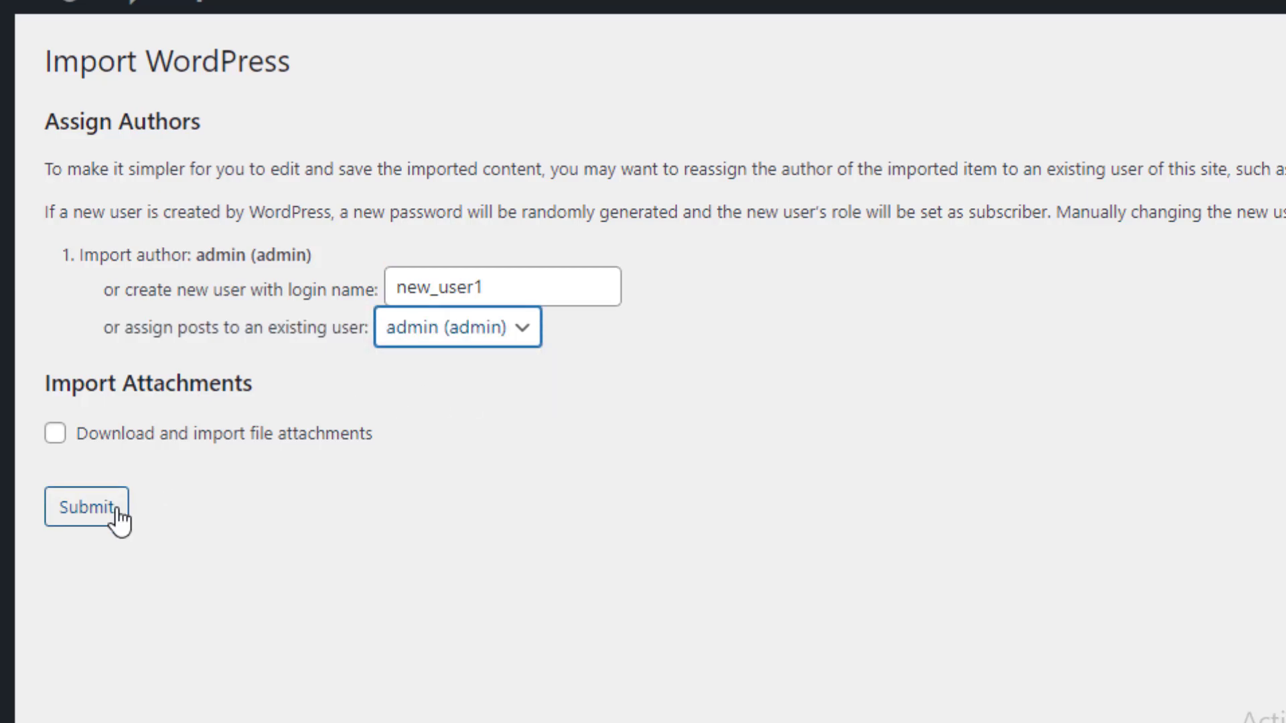